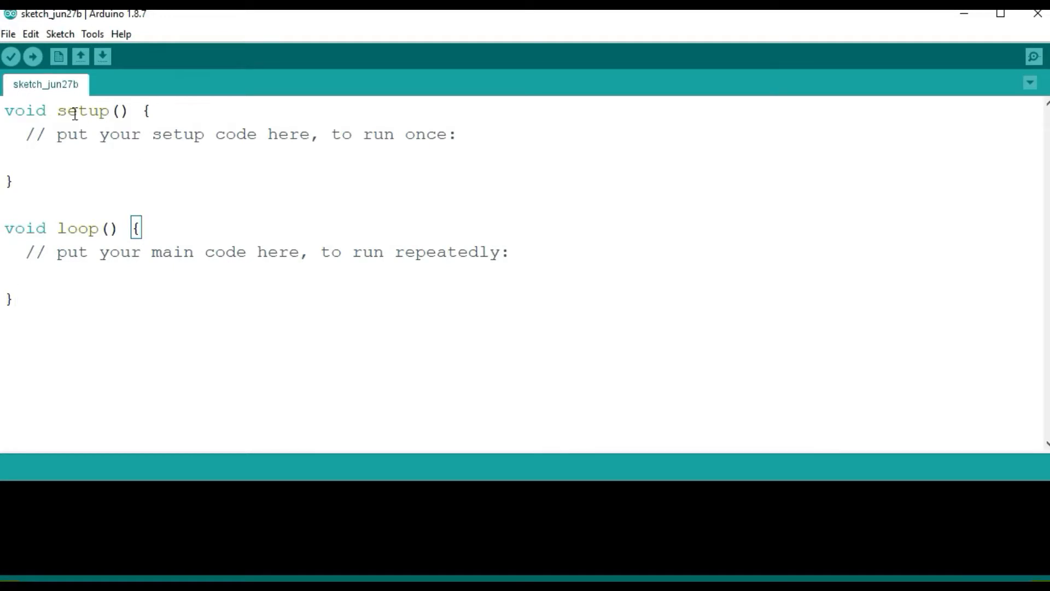
mouse_move(8, 33)
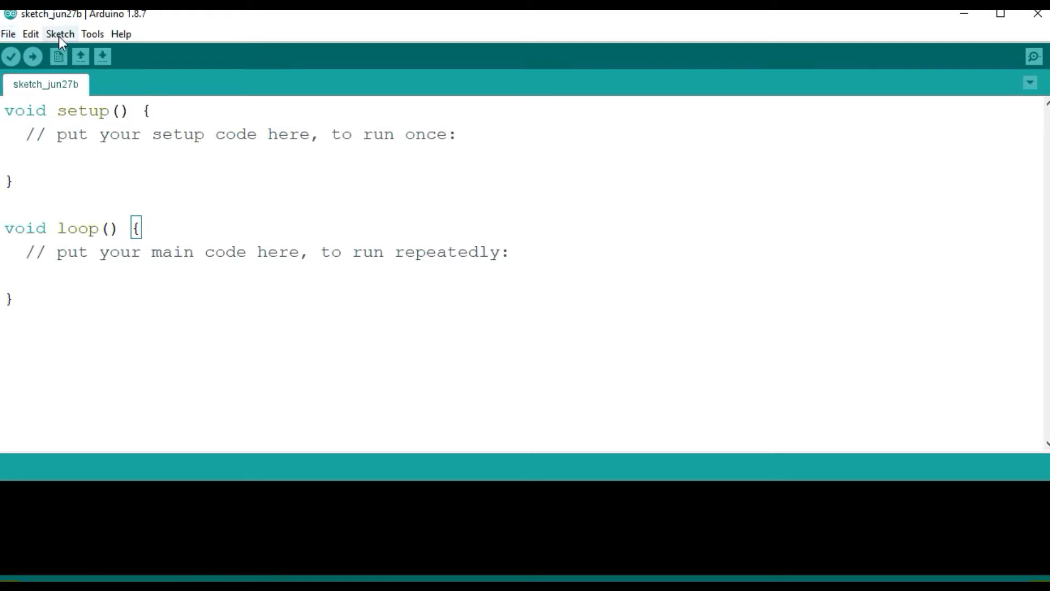
Open the Library Manager from the Sketch > Include Library menu
left_click(60, 34)
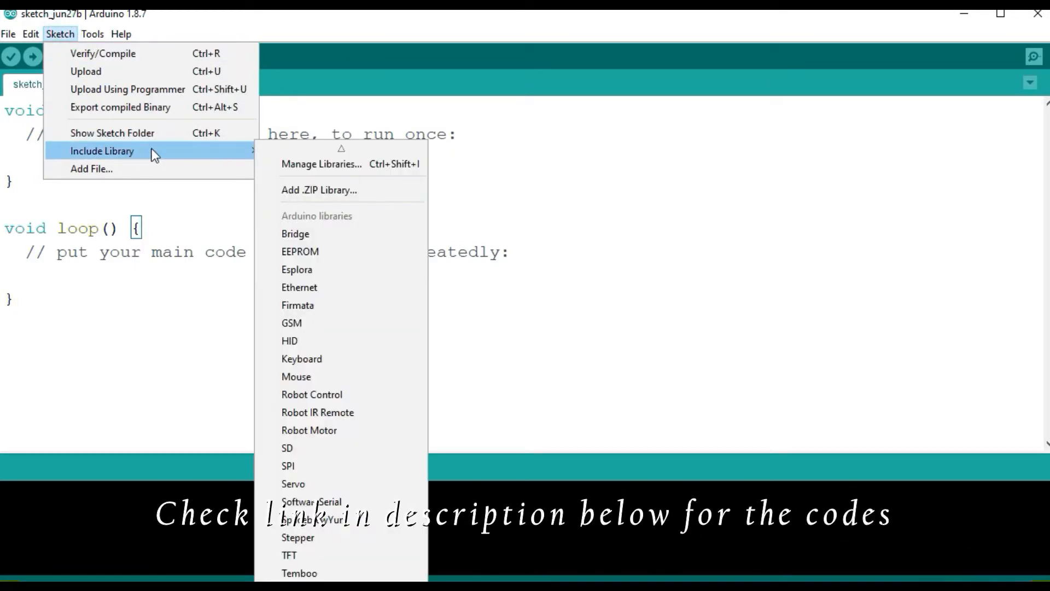
mouse_move(322, 164)
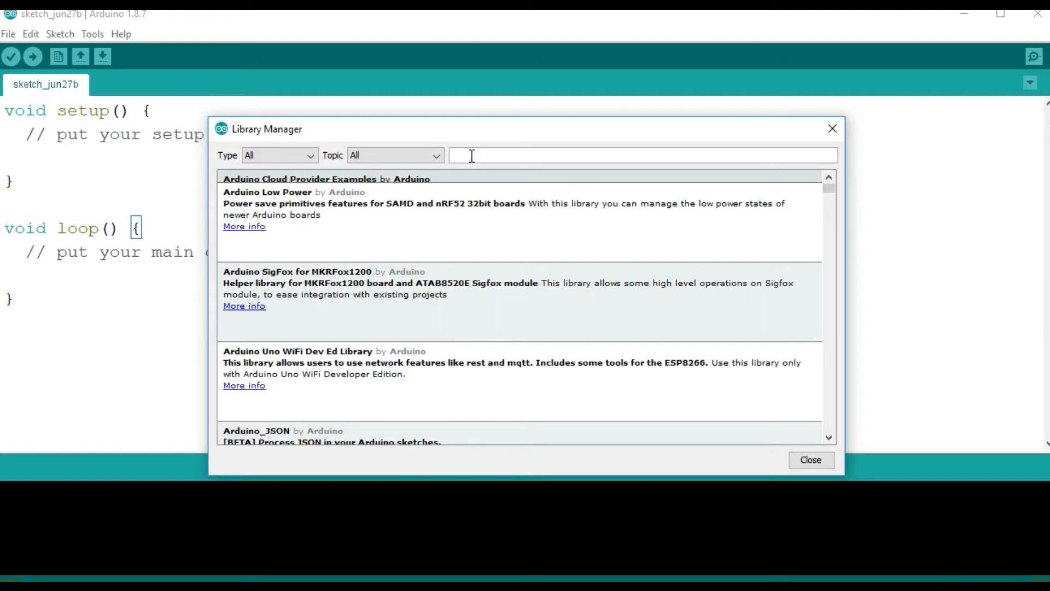
Search the Library Manager for 'mfr' and confirm MFRC522 version 1.4.4 is installed
type("mfr")
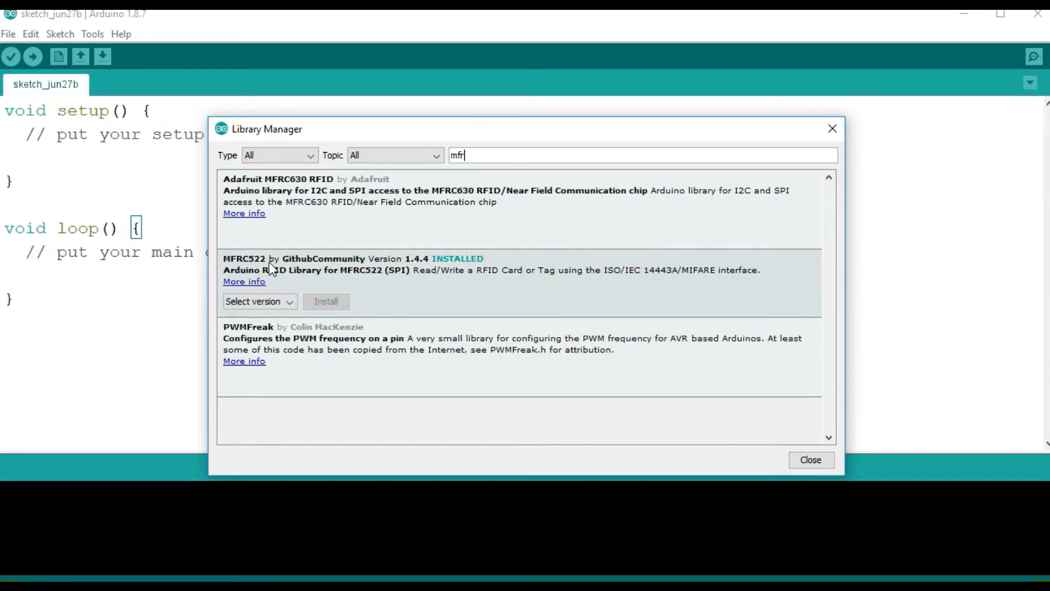
mouse_move(471, 264)
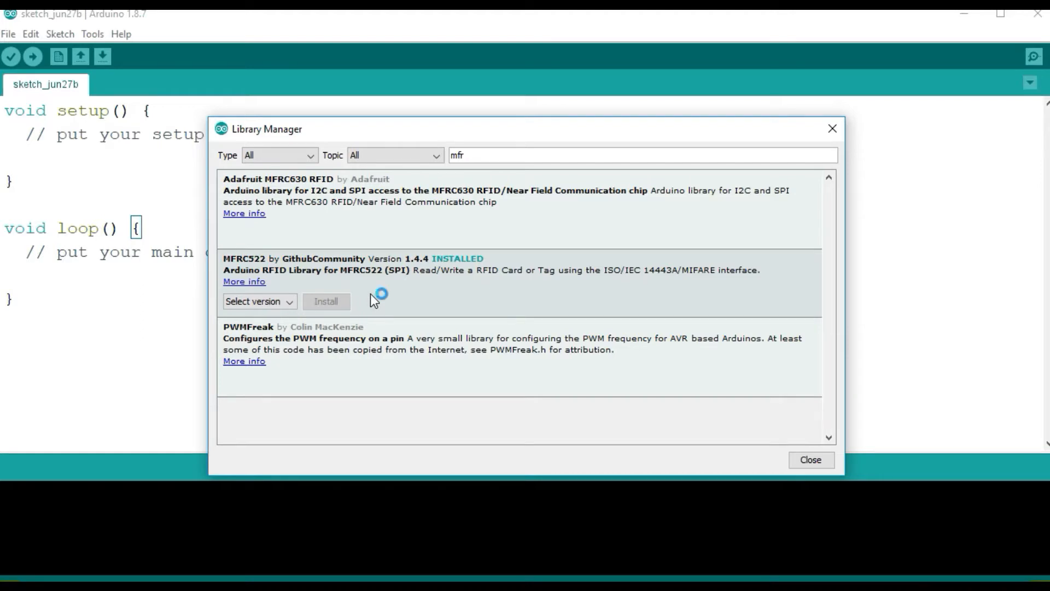
mouse_move(407, 279)
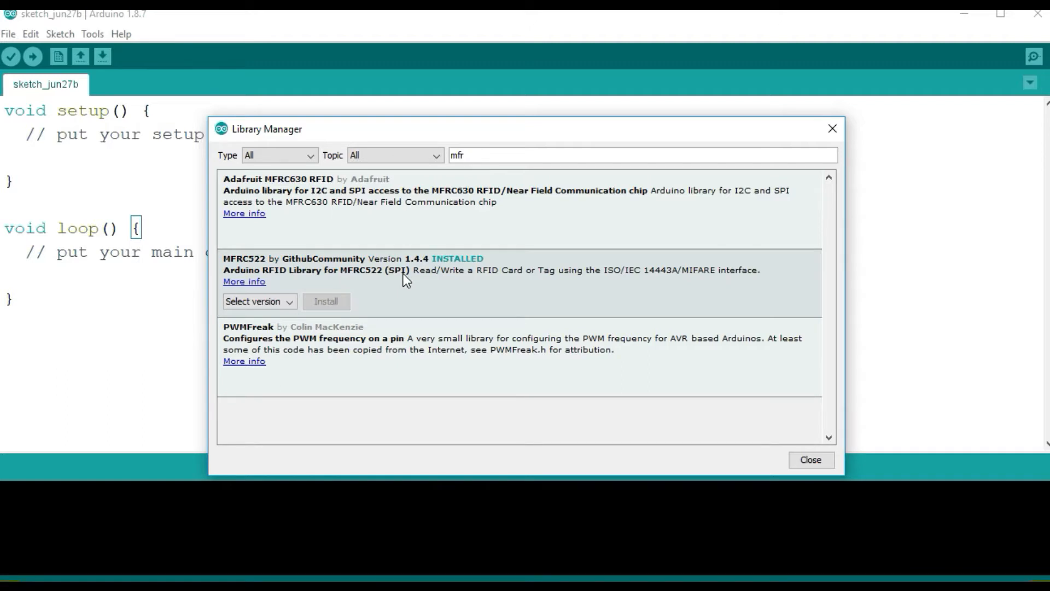
mouse_move(424, 279)
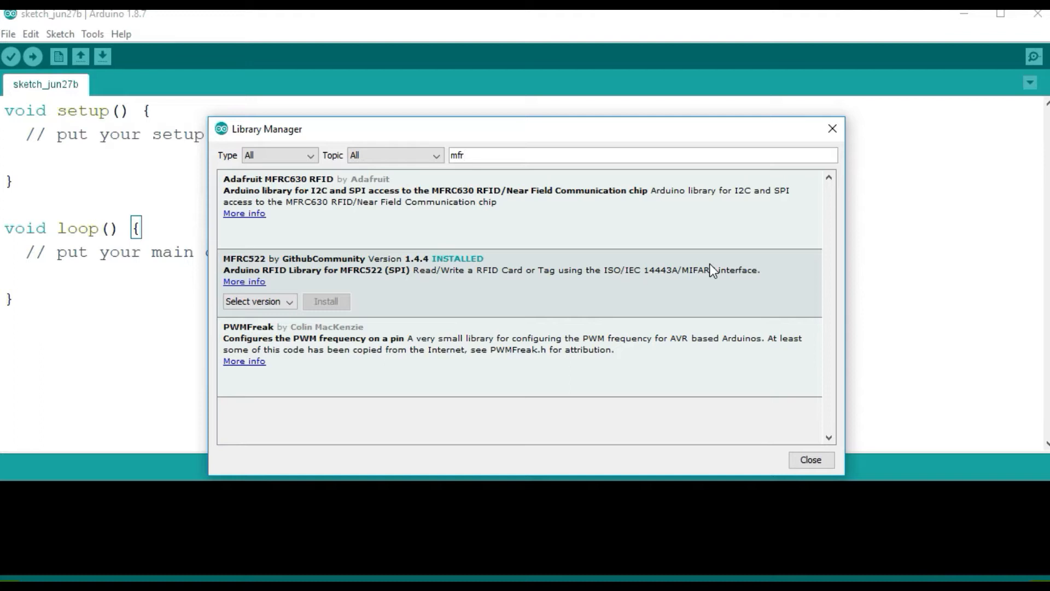
mouse_move(262, 274)
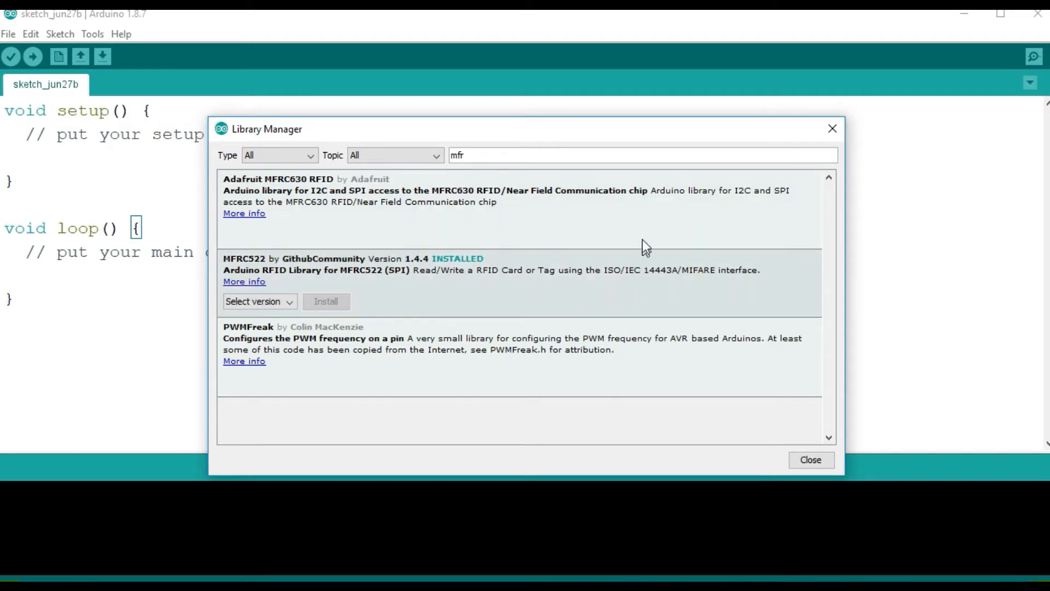
mouse_move(789, 242)
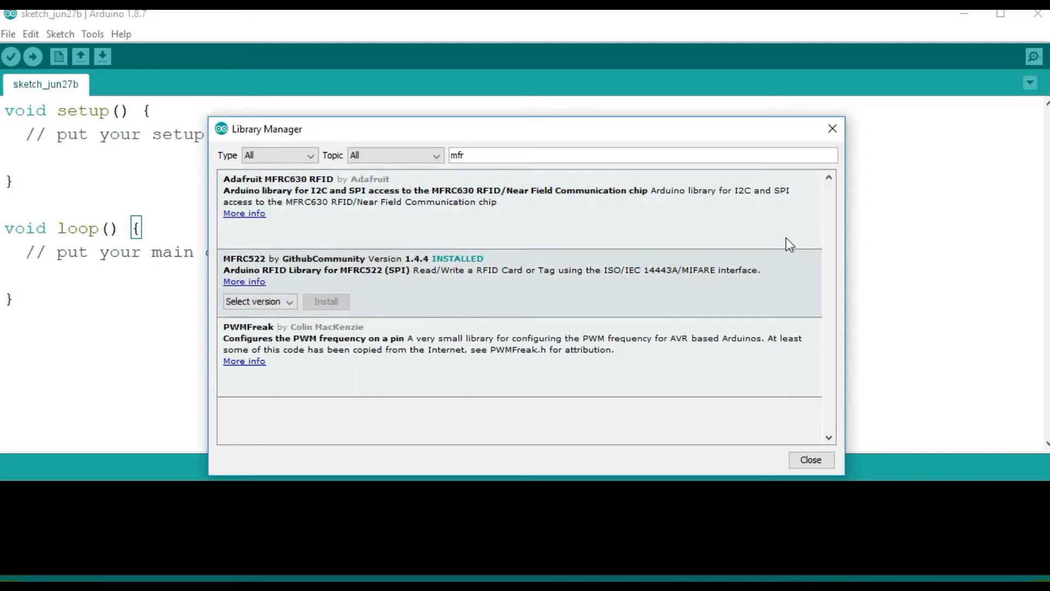
mouse_move(781, 233)
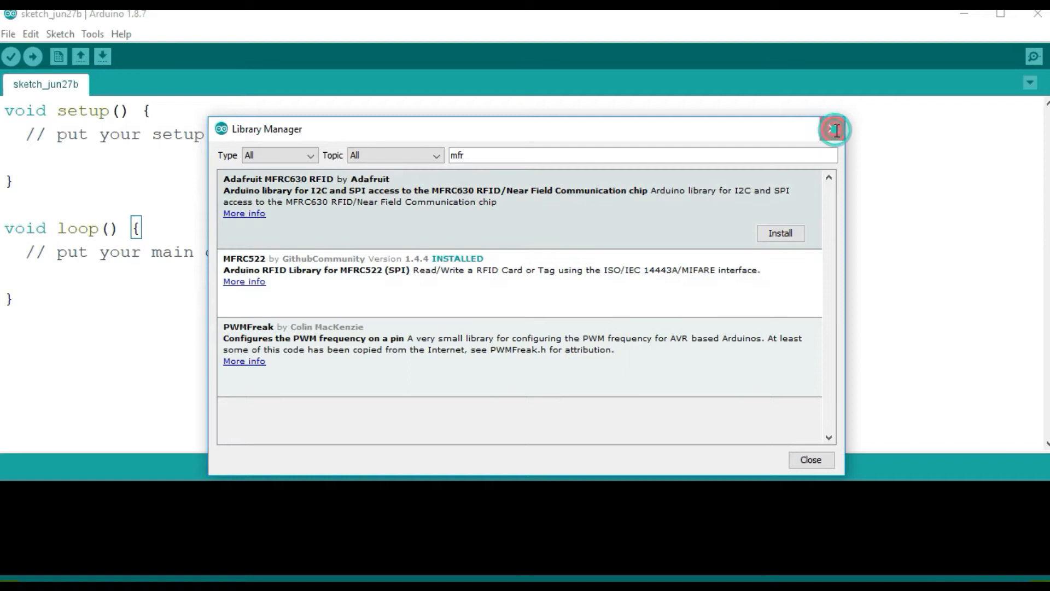
Close the Library Manager and open the MFRC522 DumpInfo example from File > Examples
left_click(809, 460)
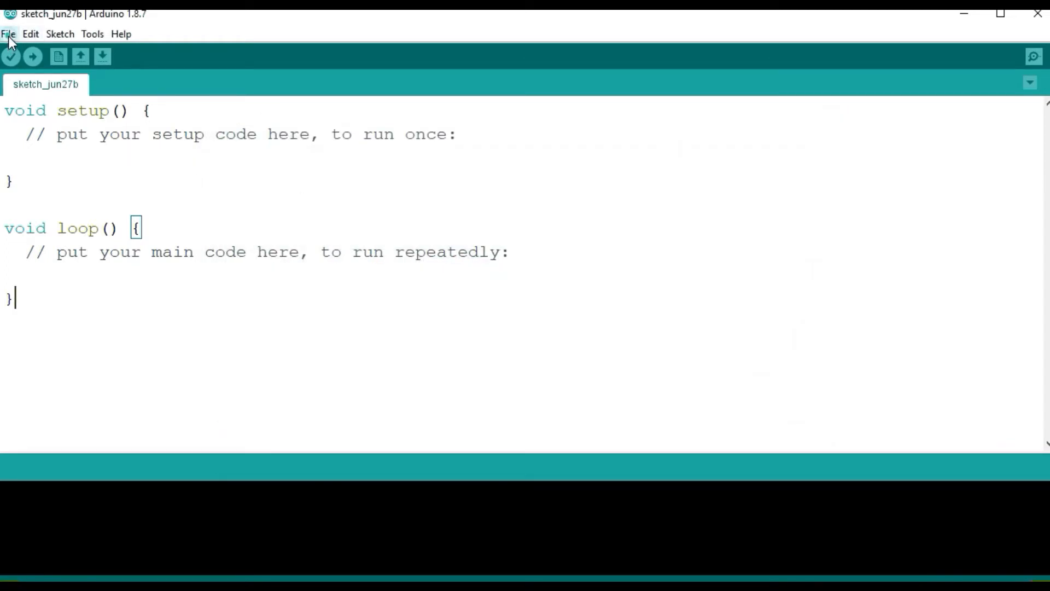
left_click(9, 33)
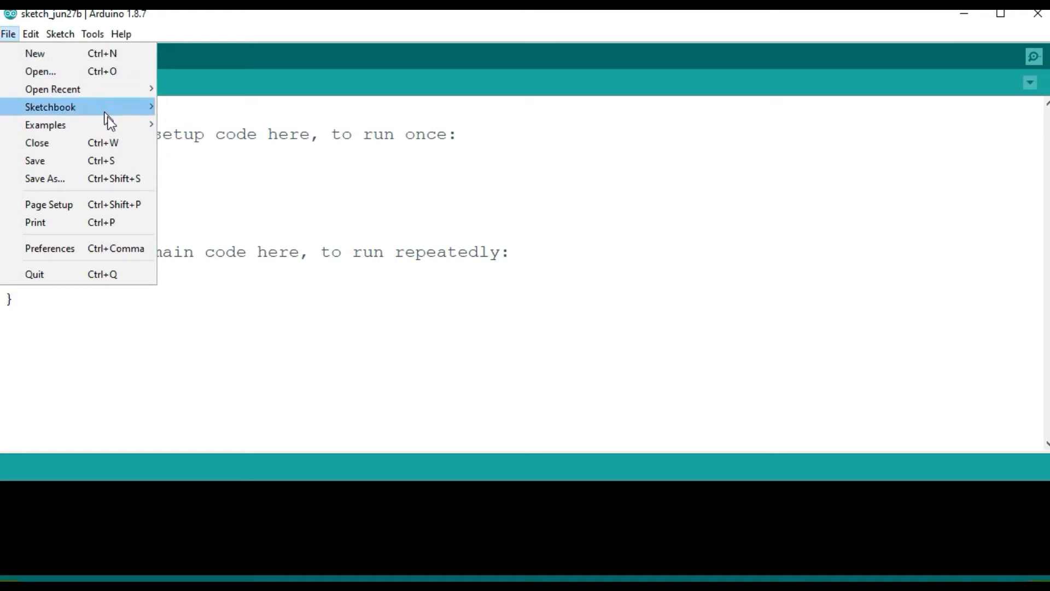
mouse_move(45, 124)
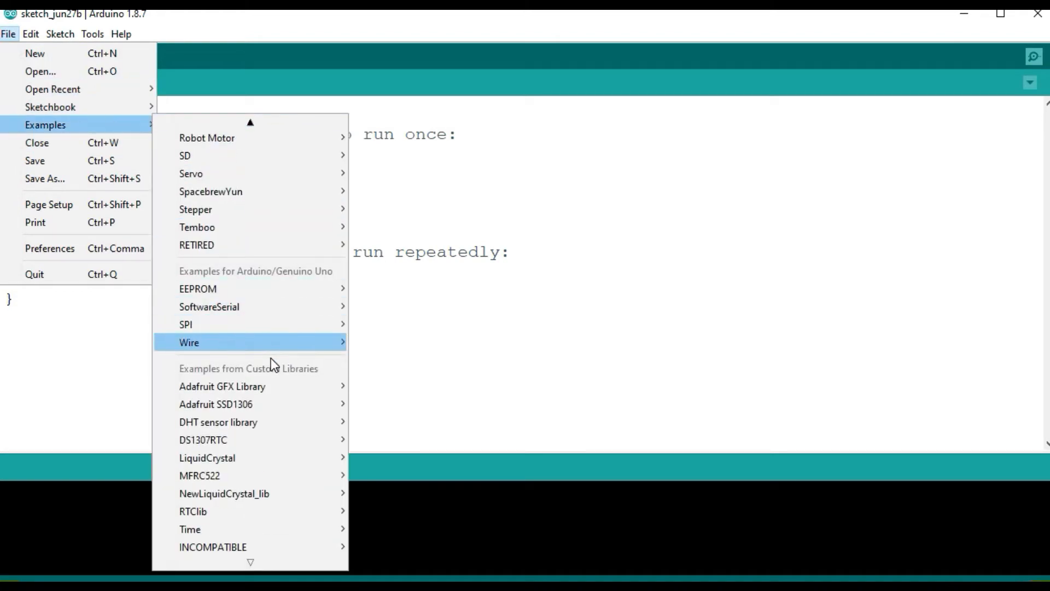
mouse_move(199, 474)
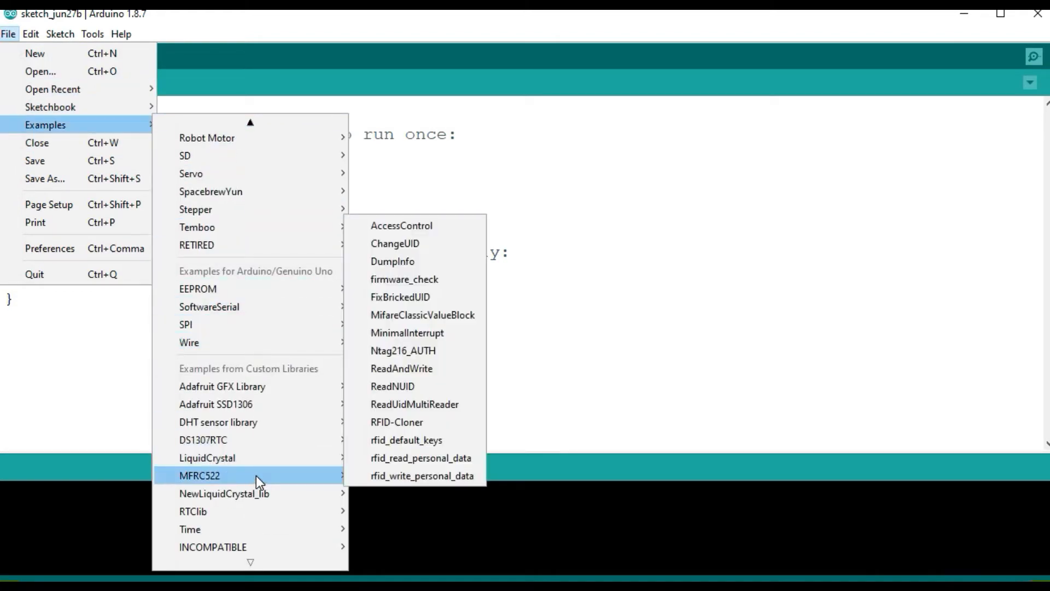
mouse_move(299, 483)
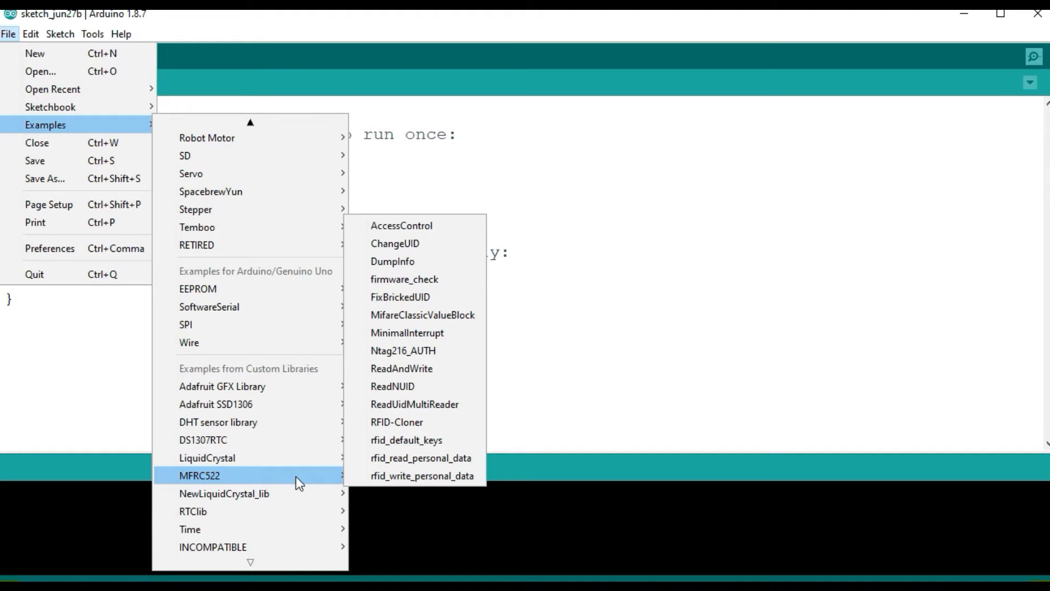
mouse_move(394, 261)
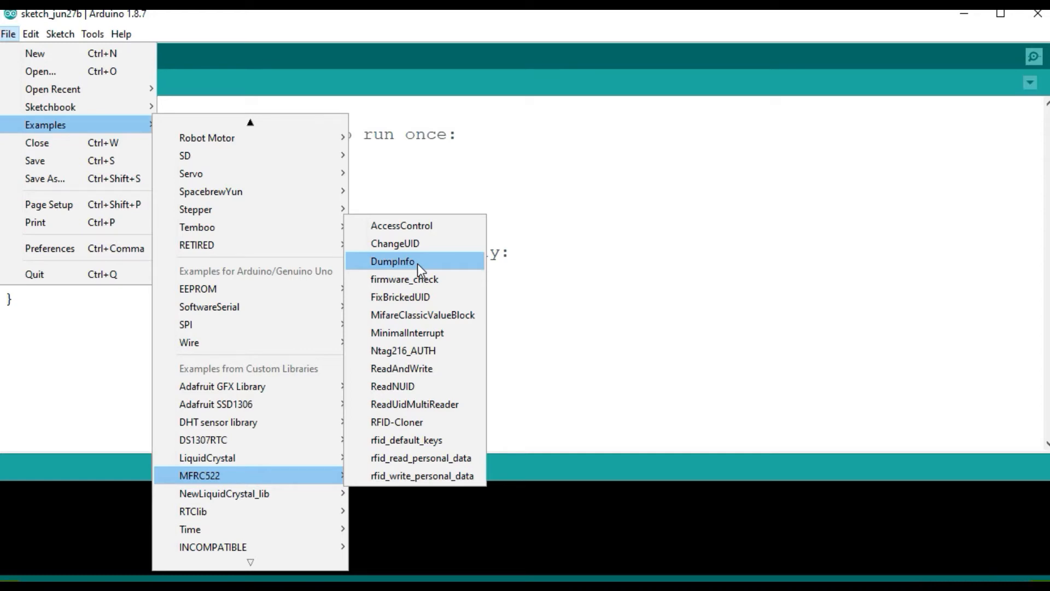
left_click(391, 261)
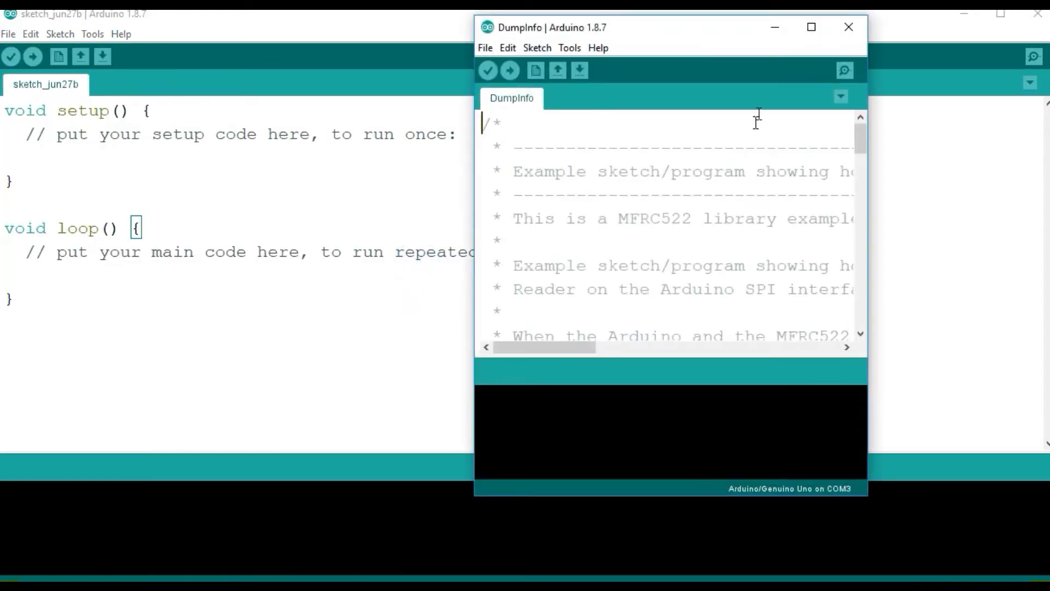
Maximize the DumpInfo window and scroll down to the MFRC522 pin layout table
left_click(811, 27)
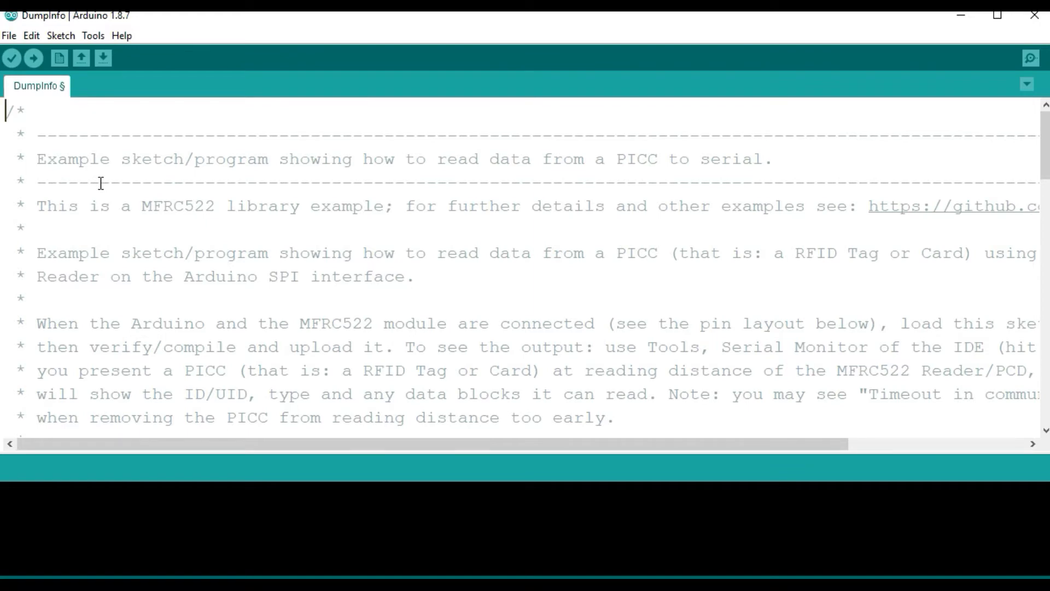
scroll("down", 3)
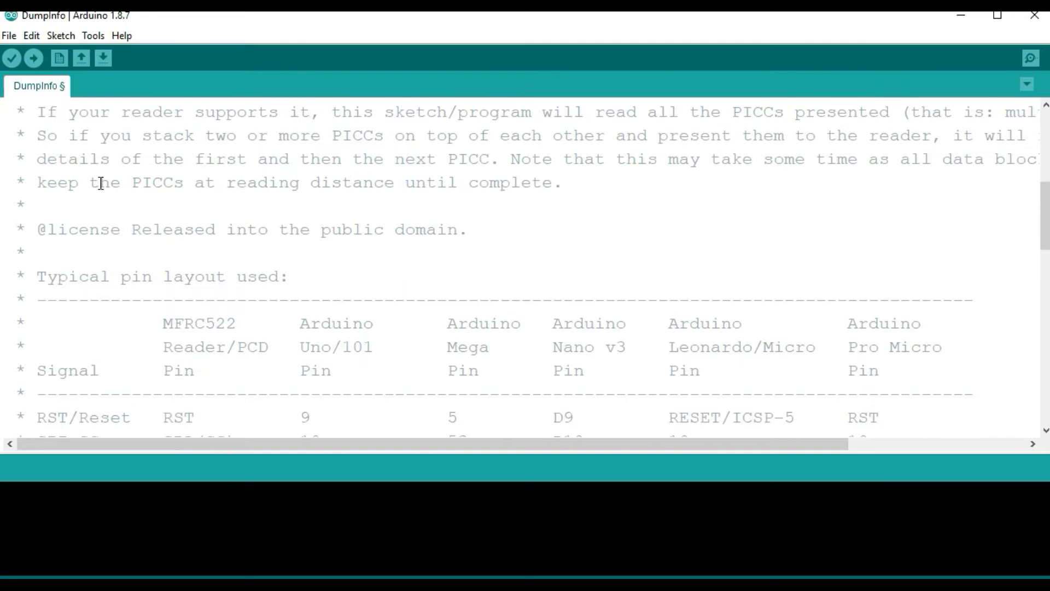
scroll("down", 3)
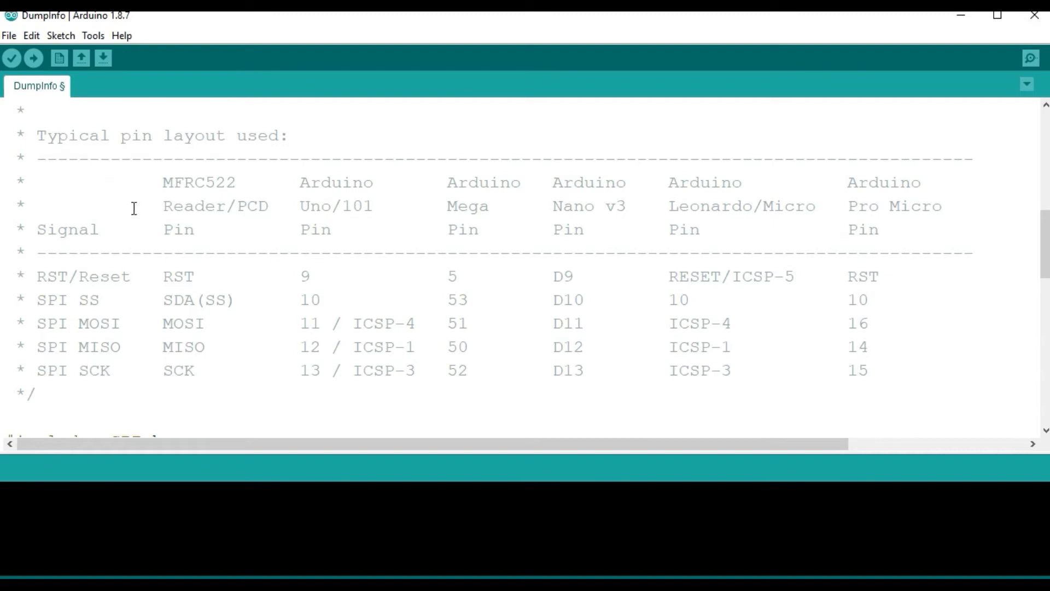
mouse_move(156, 243)
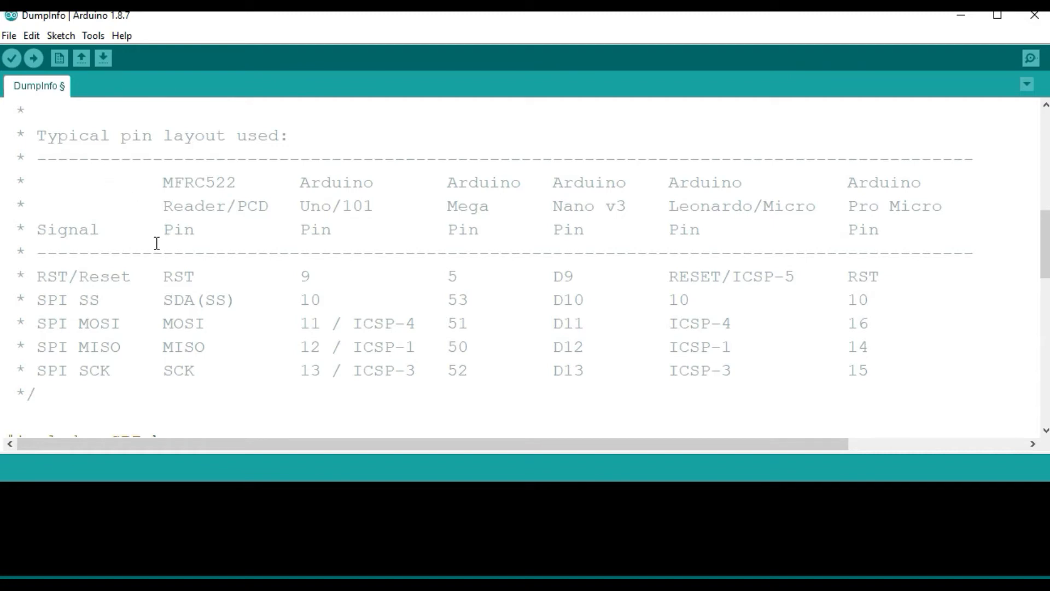
mouse_move(328, 238)
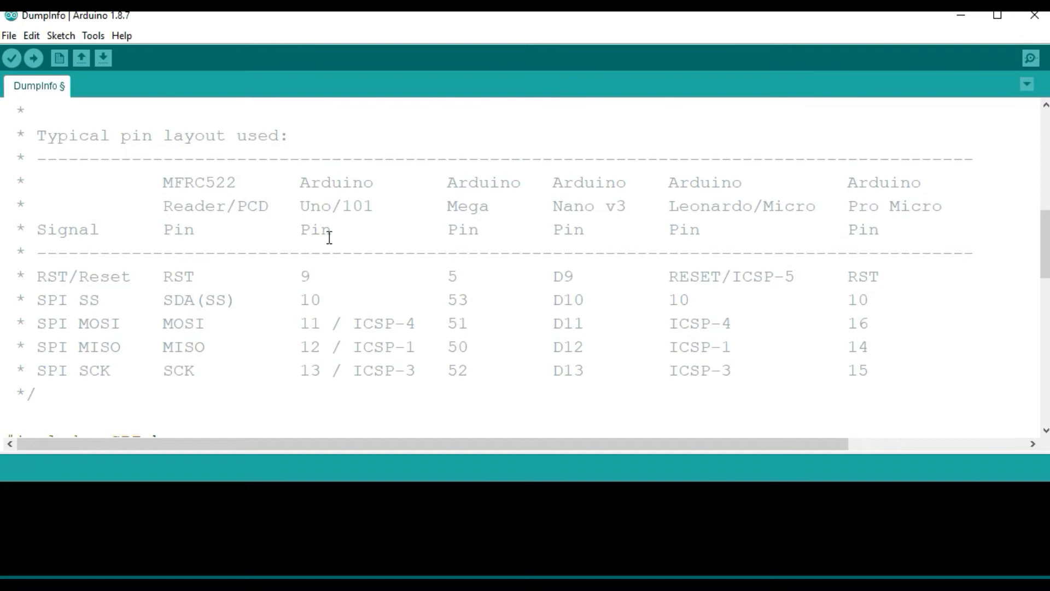
scroll("down", 3)
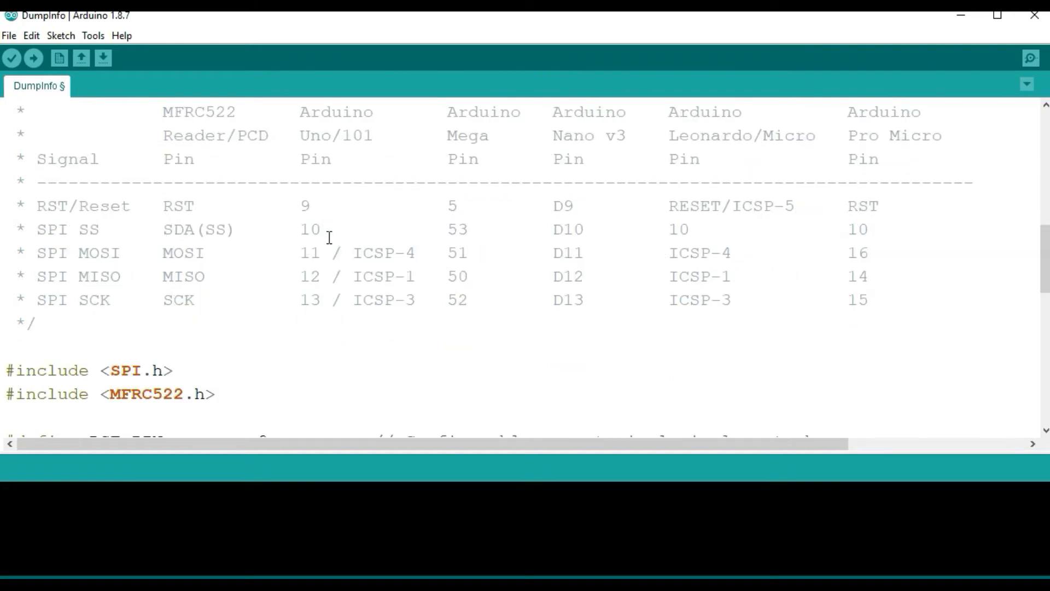
mouse_move(310, 199)
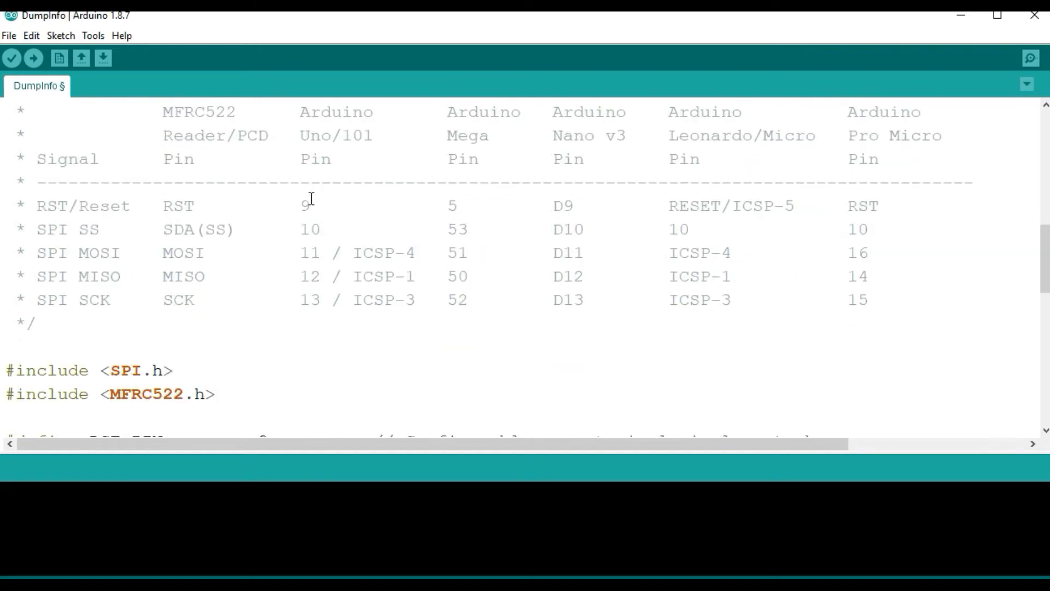
mouse_move(358, 256)
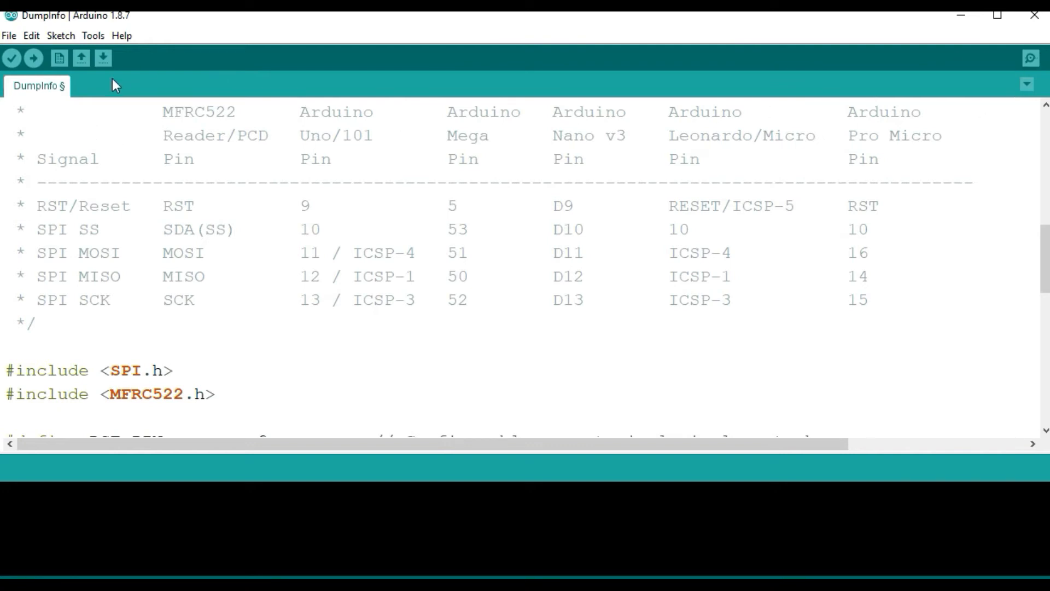
Upload DumpInfo to the Arduino Uno, using 8270 bytes of program storage
left_click(32, 59)
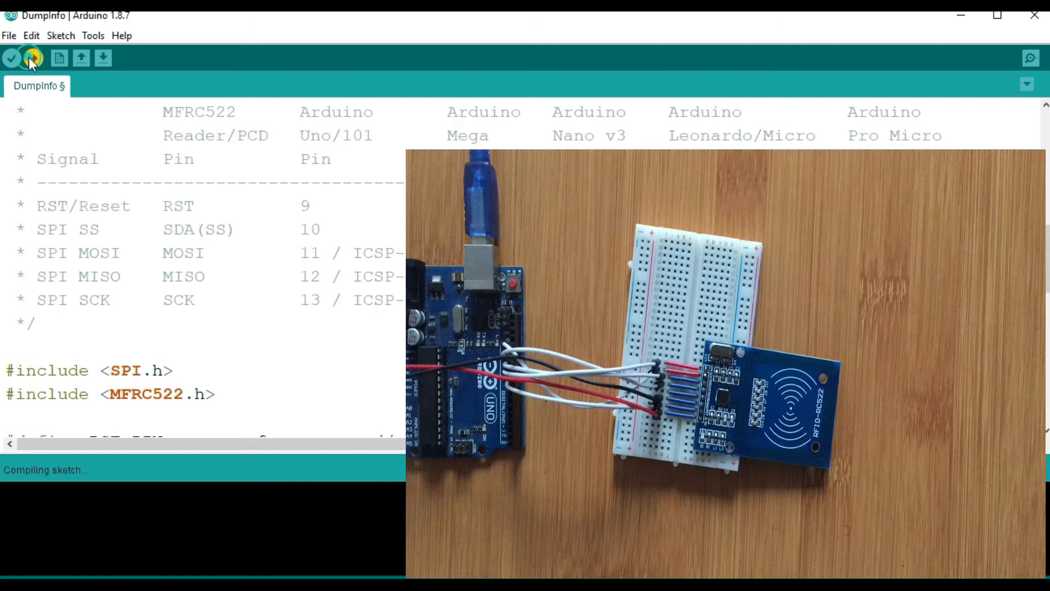
left_click(32, 58)
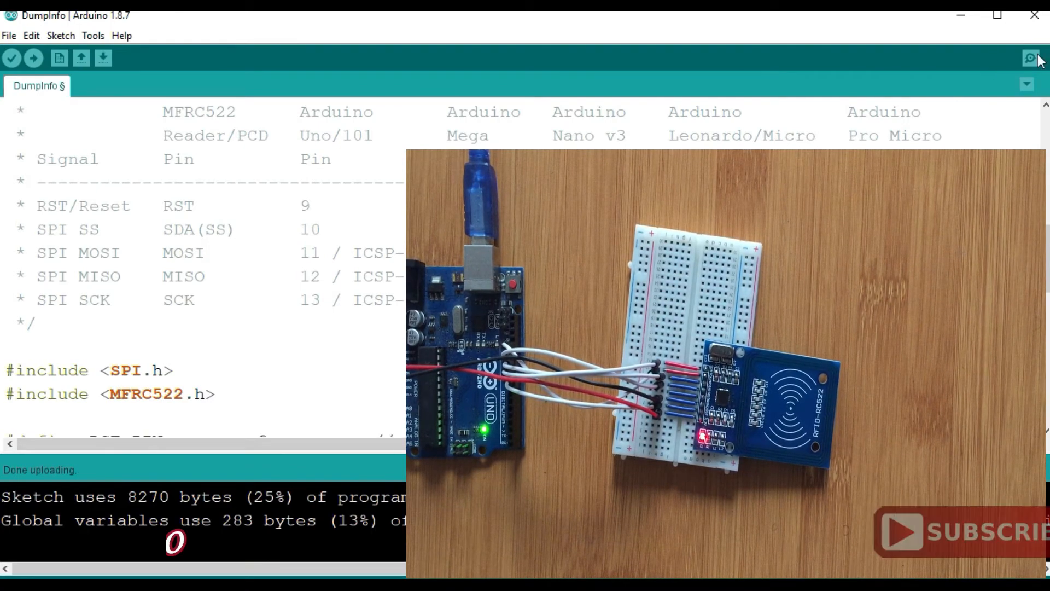
left_click(1033, 57)
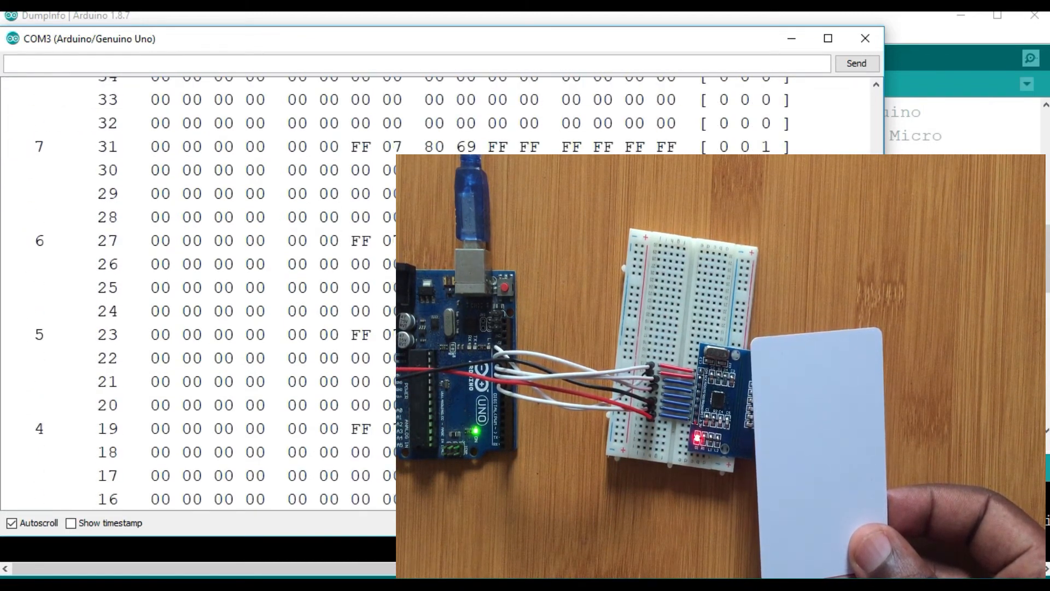
Scroll the serial output for card UID F5 7E C9 EF, SAK 08, MIFARE 1KB
scroll("down", 3)
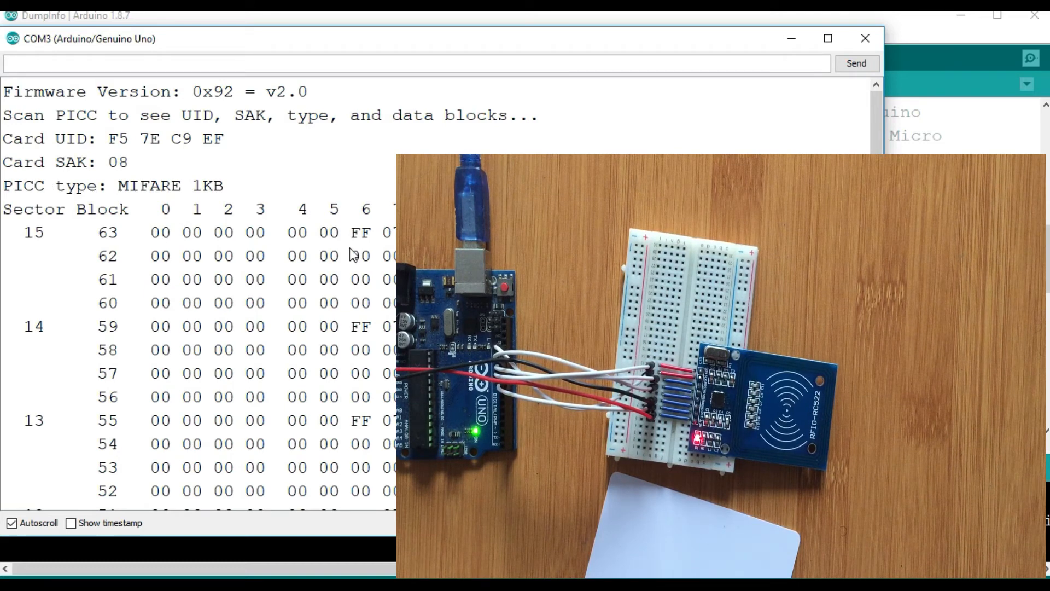
mouse_move(98, 165)
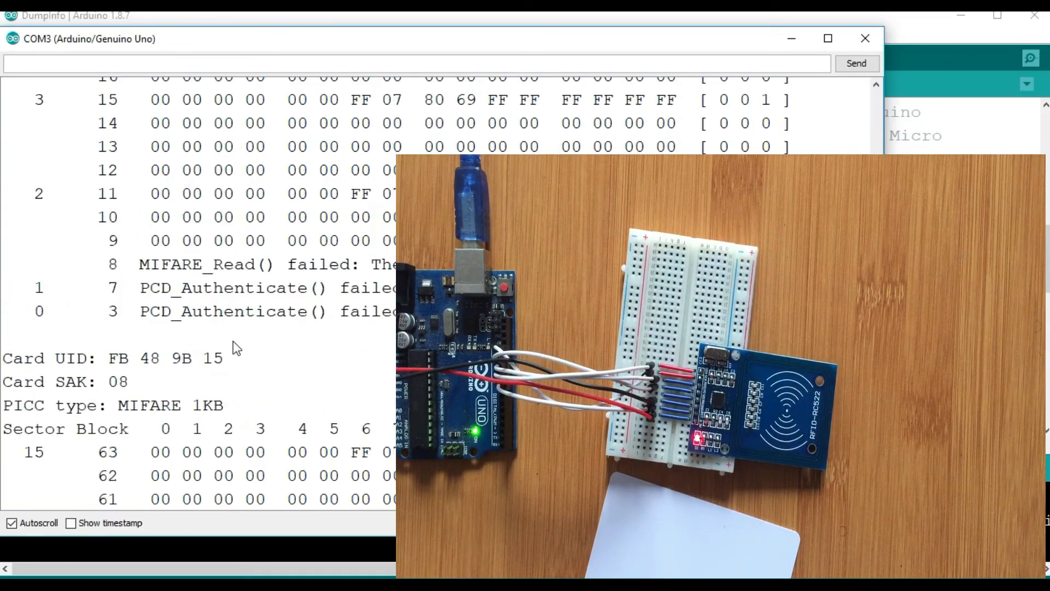
Scroll the serial dump of the second card, UID FB 48 9B 15, MIFARE 1KB
scroll("down", 3)
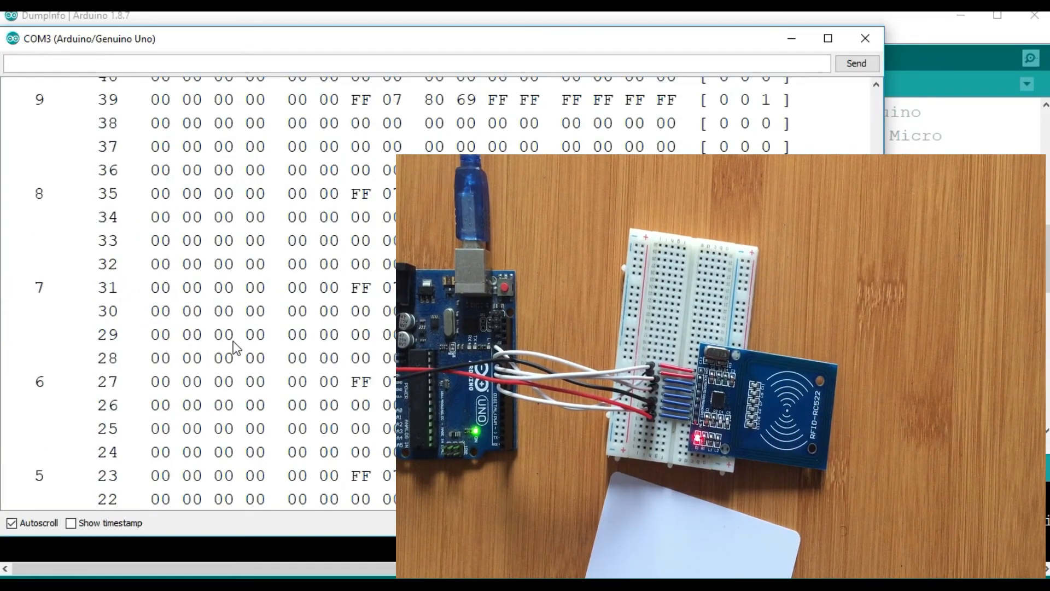